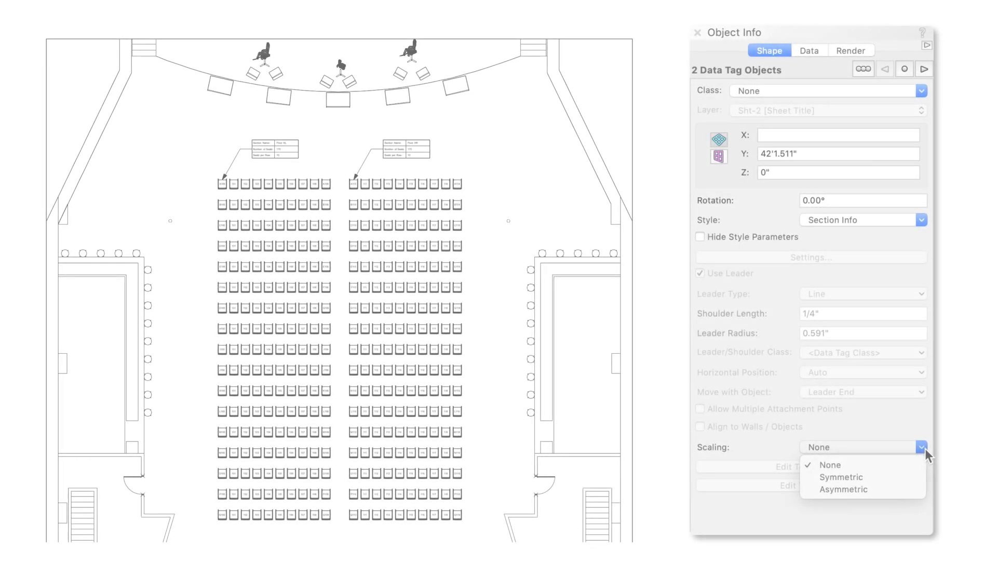
# Set the tags' Scaling to Symmetric with Scale Text on and a Factor of 2
pyautogui.click(841, 477)
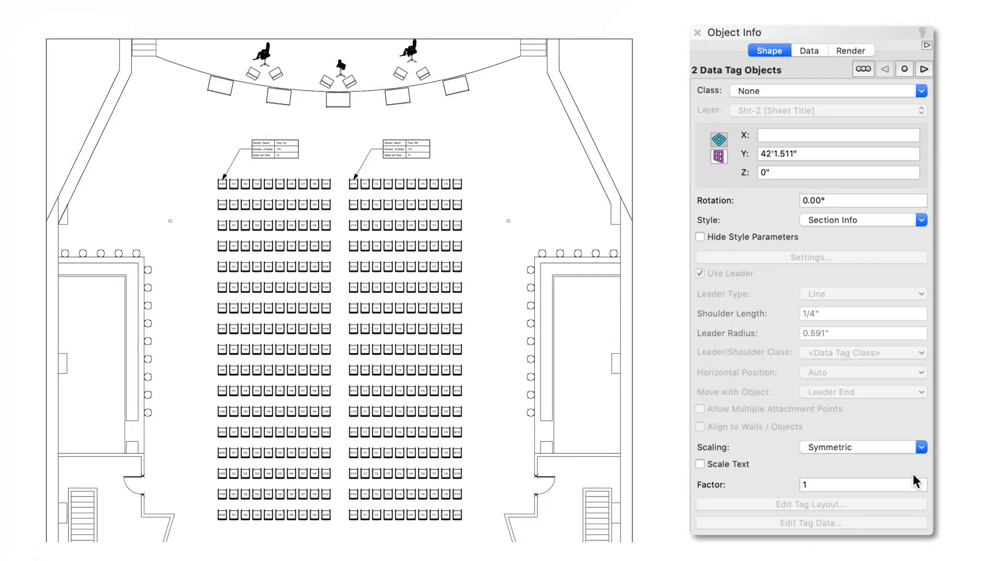
pyautogui.click(700, 463)
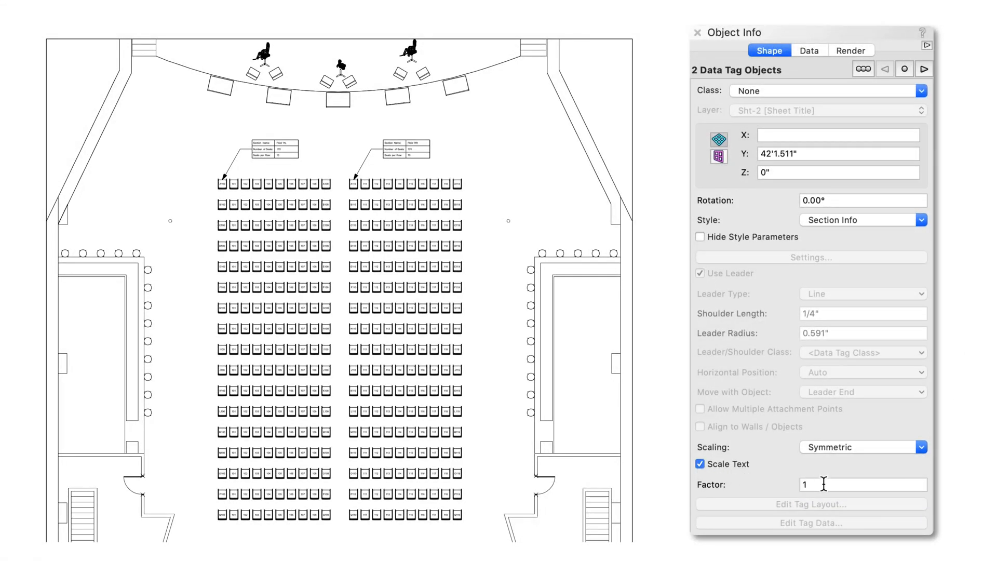
pyautogui.write('2')
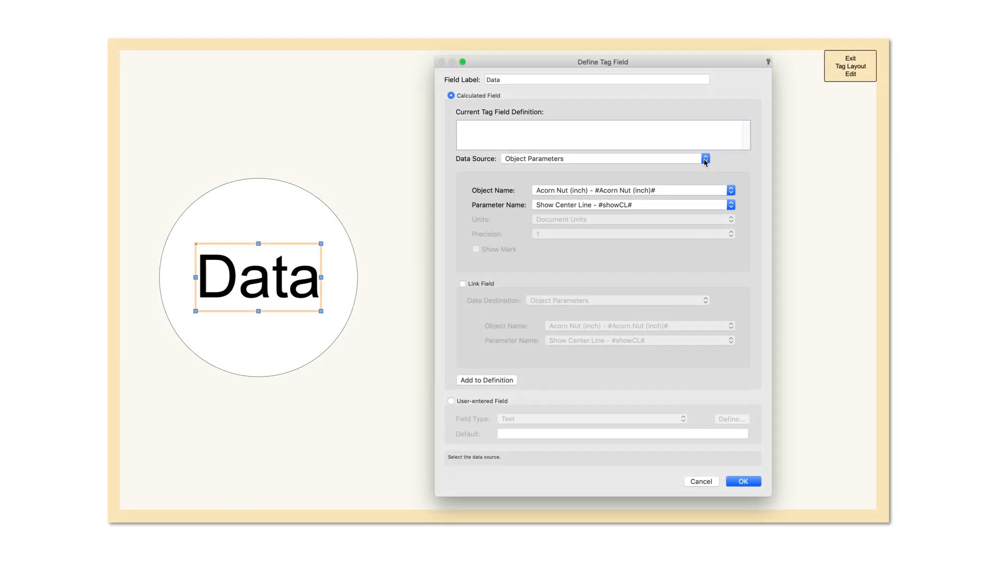
# Review the Data Source options: record format, IFC entity data, and general function
pyautogui.click(704, 158)
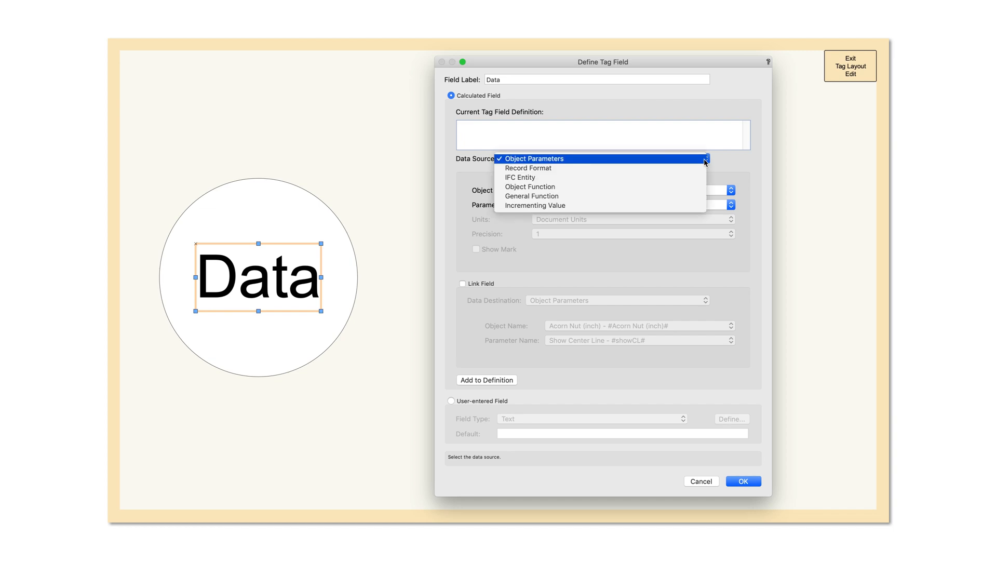
pyautogui.click(528, 169)
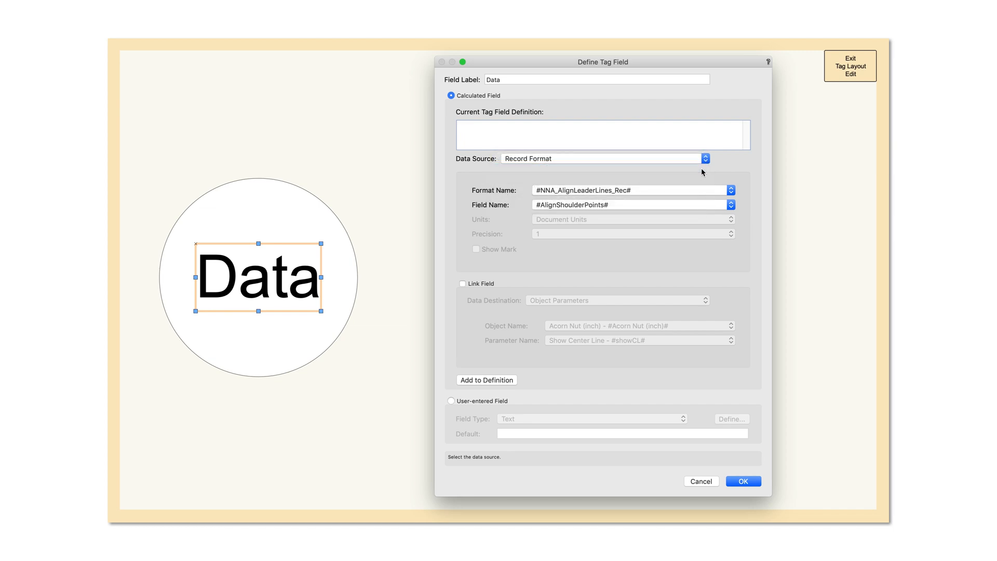
pyautogui.click(706, 158)
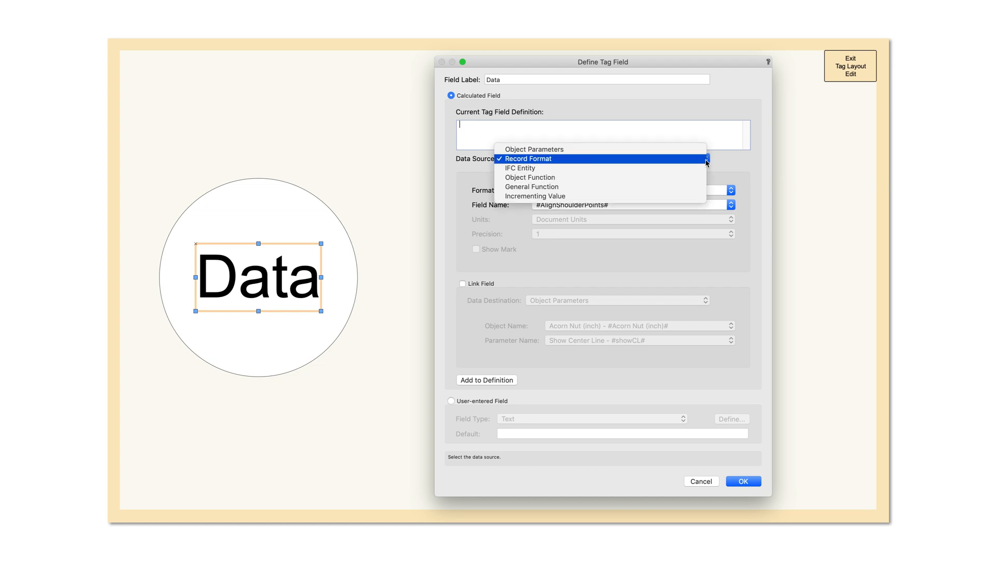
pyautogui.click(520, 168)
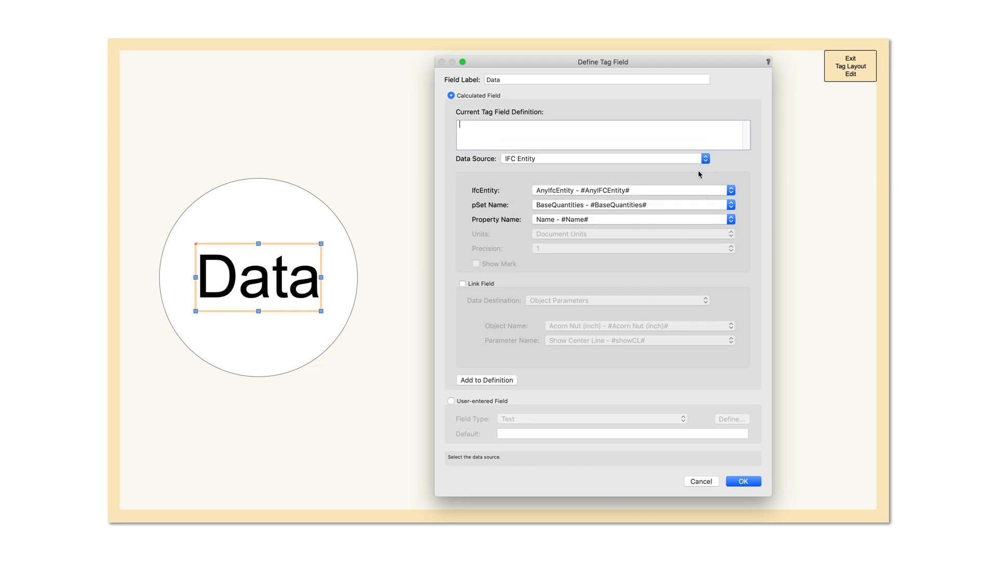
pyautogui.click(732, 205)
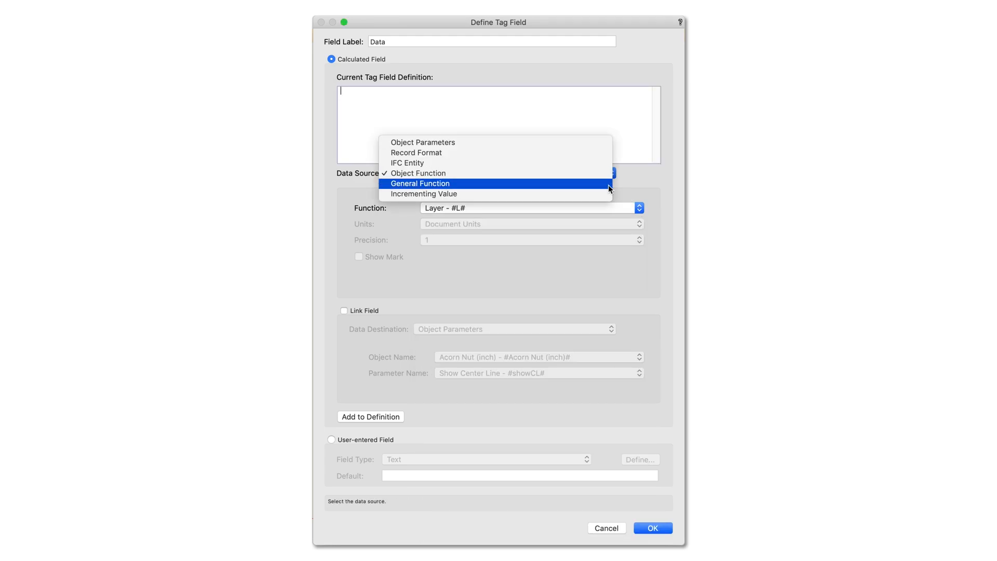
pyautogui.click(419, 182)
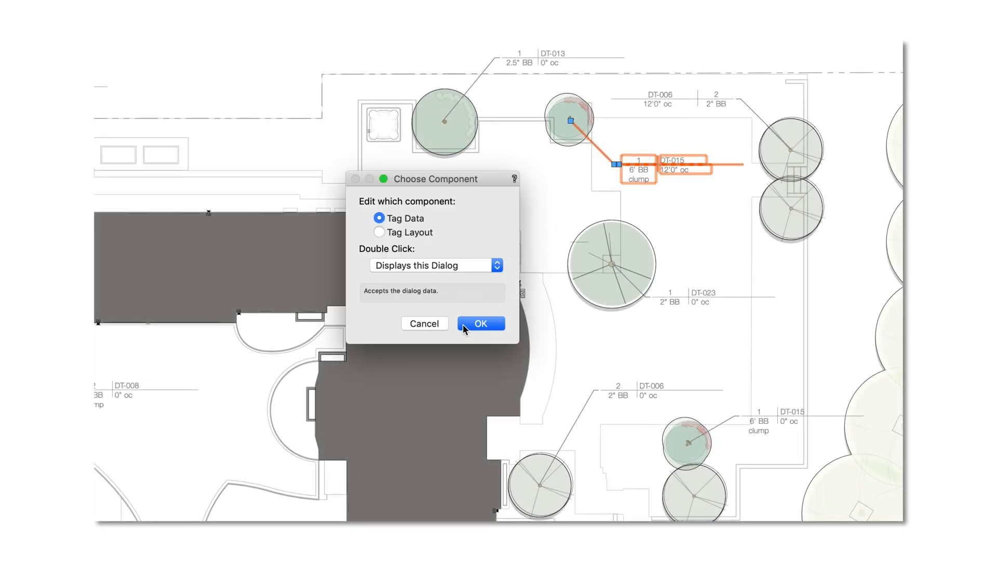
# Edit the DT-015 tree tag's data, setting Spacing to 0
pyautogui.click(481, 323)
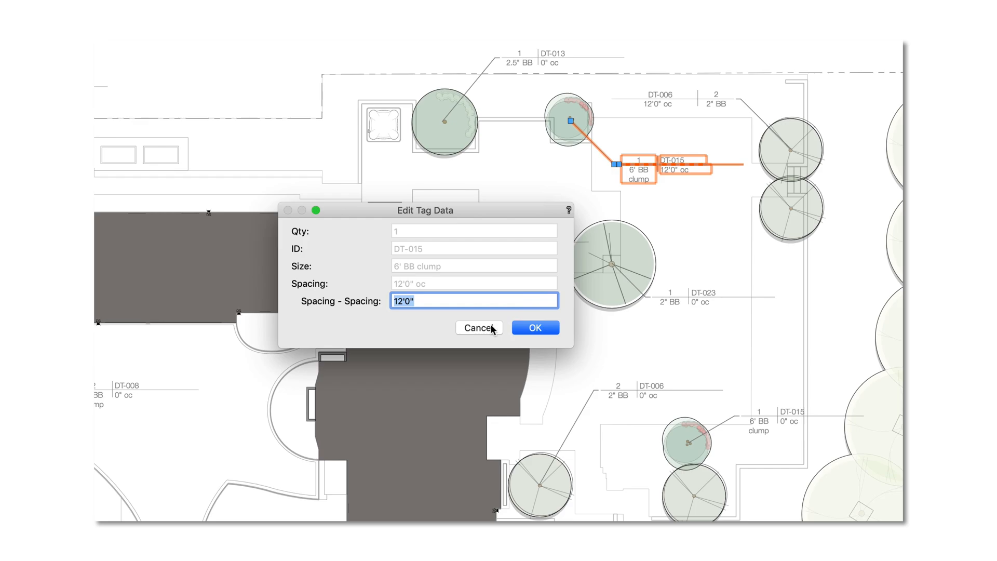
pyautogui.write('0')
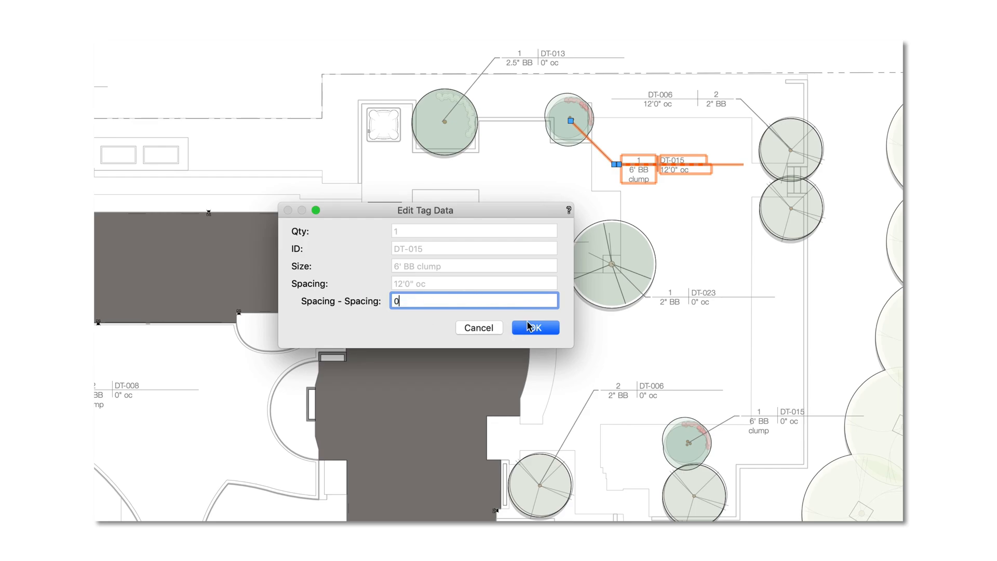
pyautogui.click(535, 327)
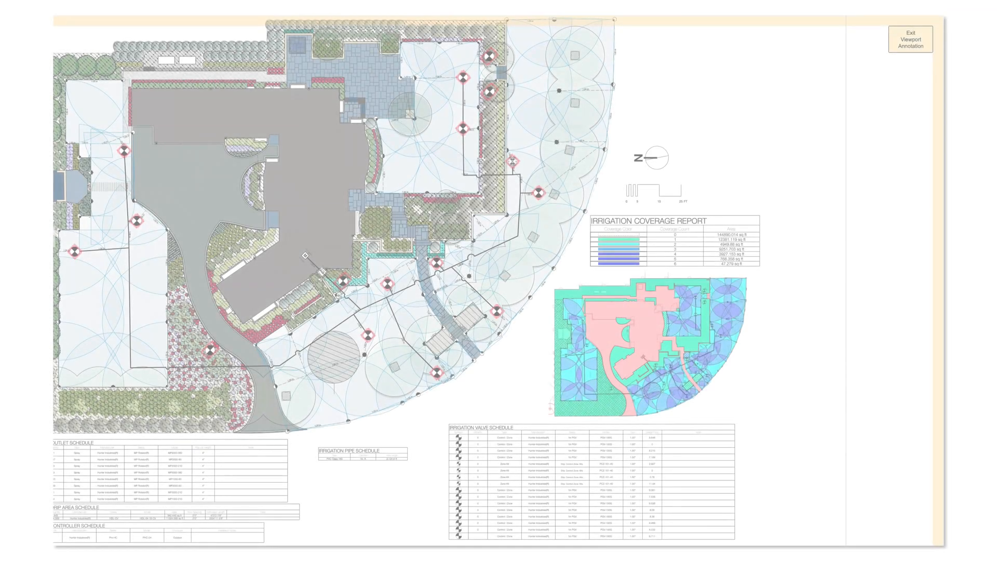